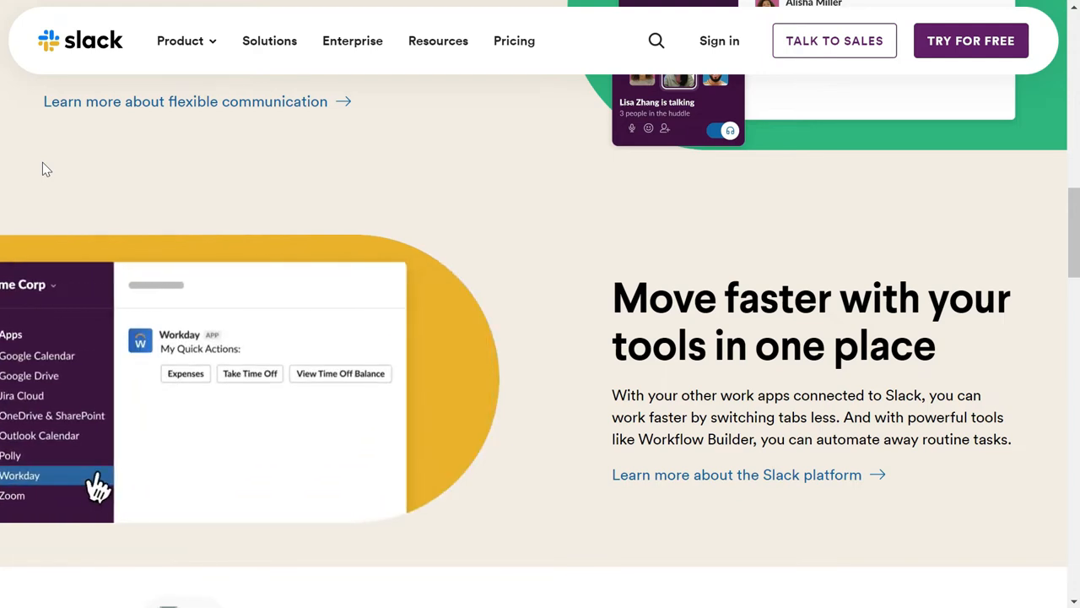
# Step: Scroll past 'Bring your team together' and 'Choose how you want to work' to the Slack for Windows download section
pyautogui.click(186, 373)
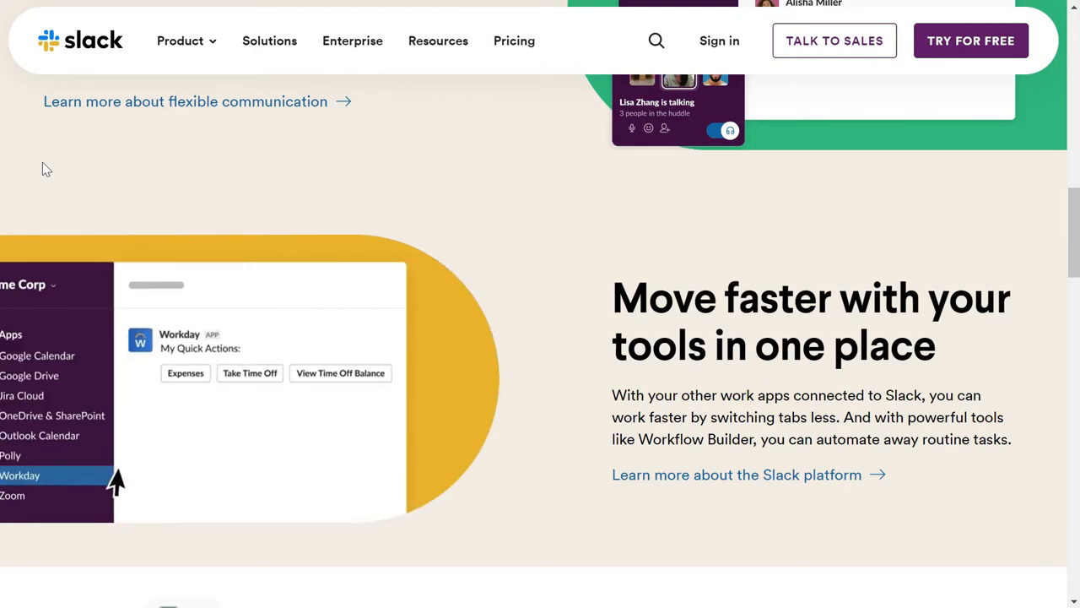
pyautogui.scroll(3)
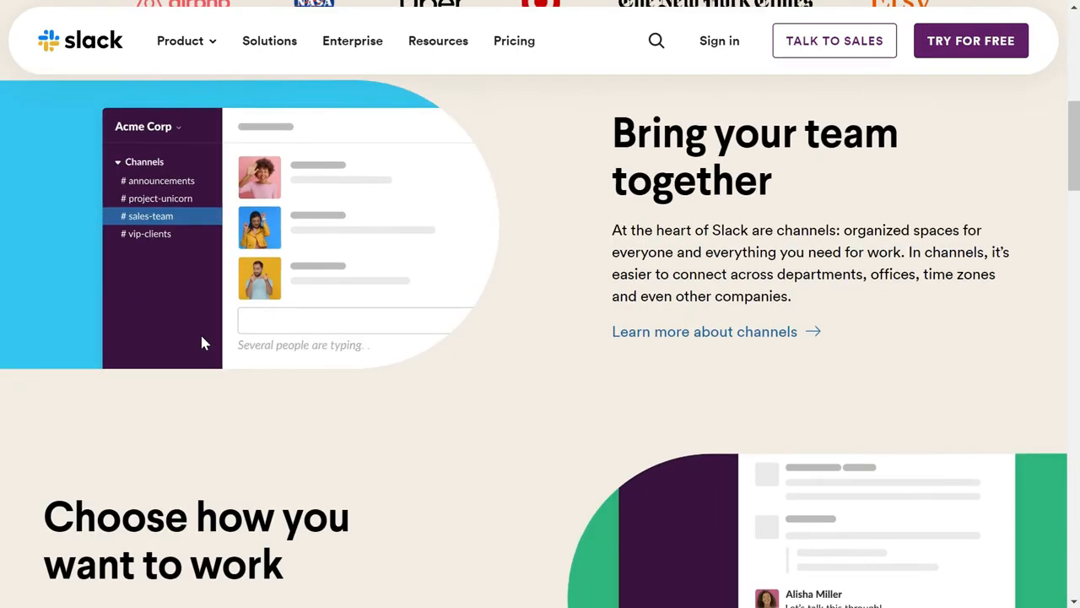
pyautogui.scroll(-3)
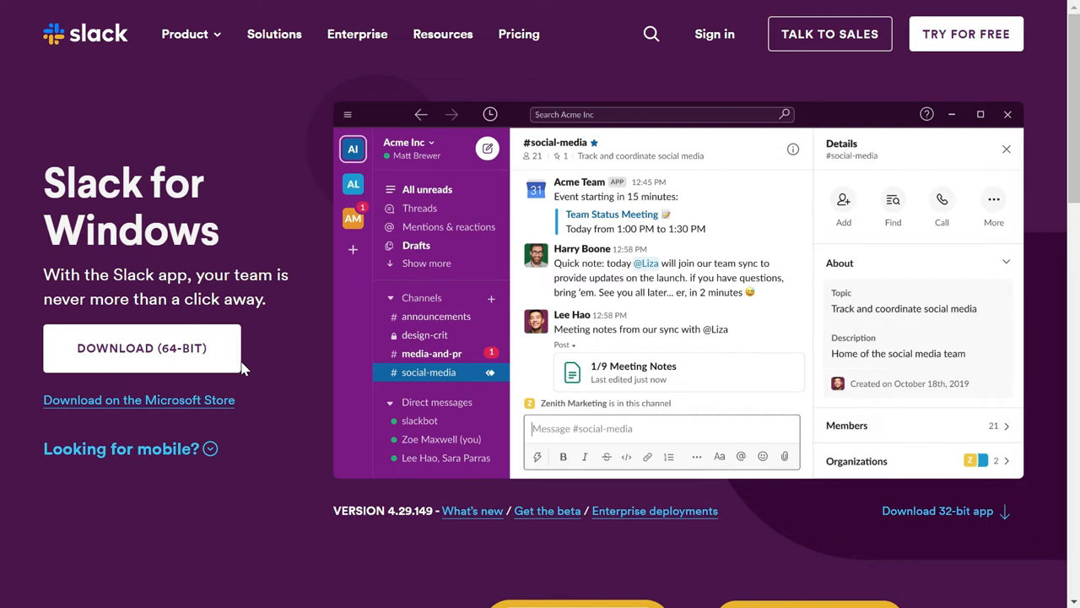
# Step: Scroll below the download options to the 'Stay in sync from anywhere' Android and iOS apps section
pyautogui.scroll(-3)
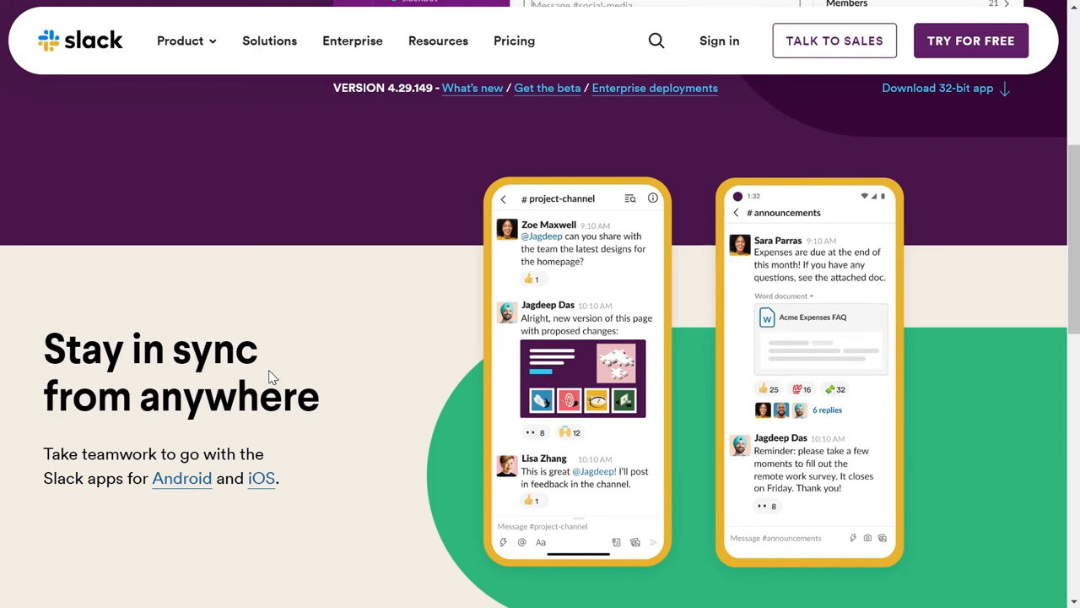
pyautogui.scroll(-3)
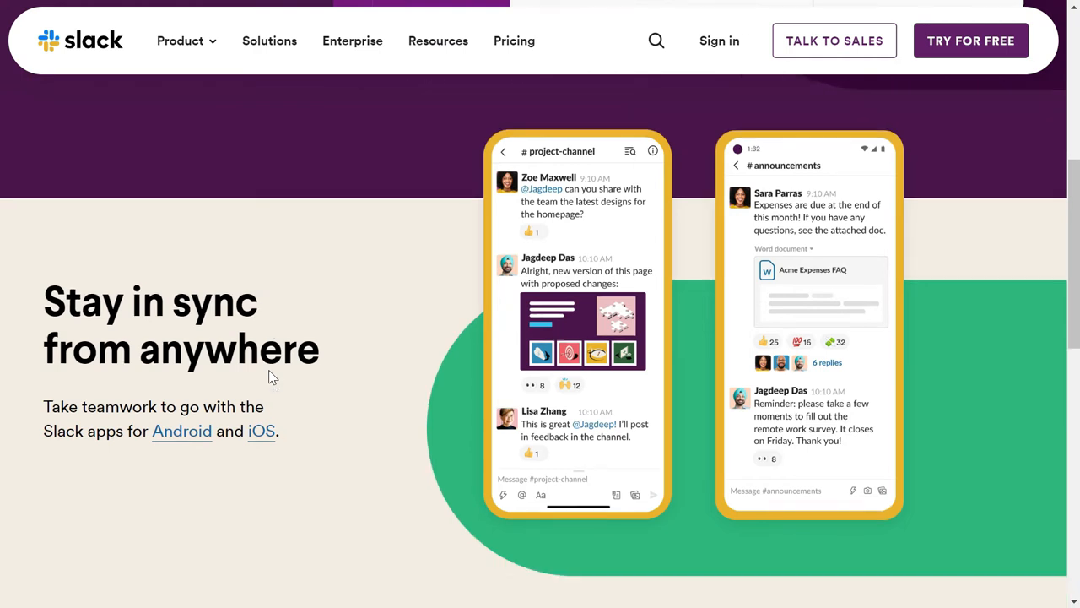